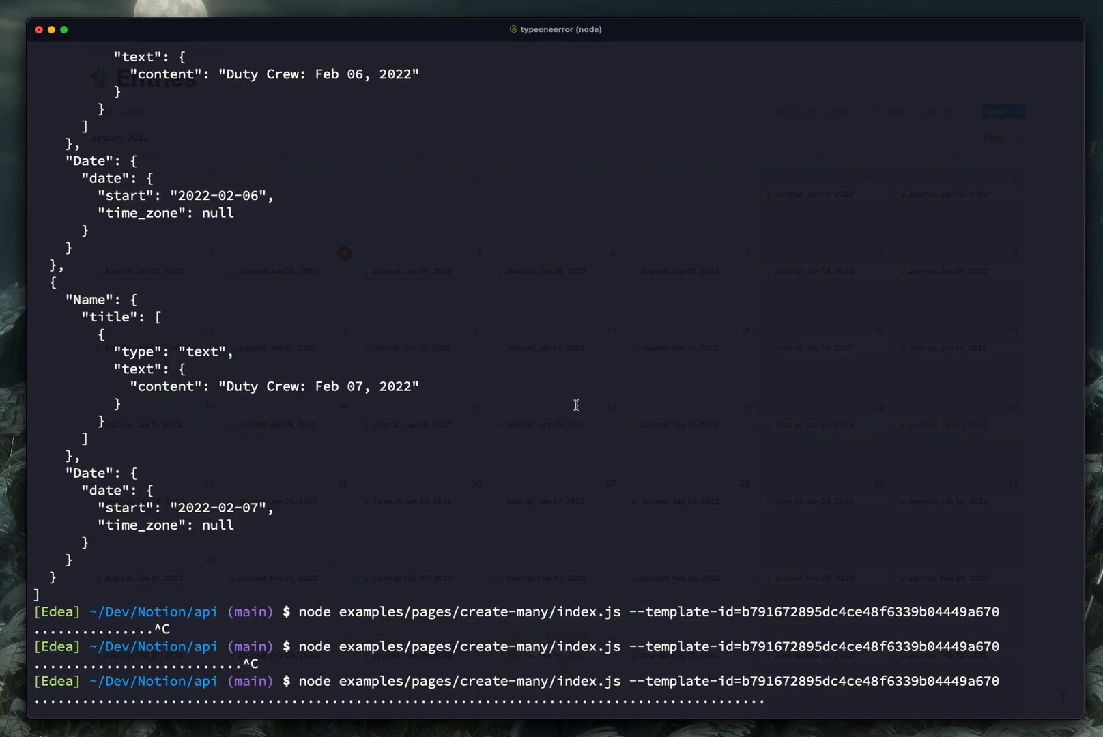
Step: Switch from the running Terminal create-many script over to the Notion app
key(Cmd+Tab)
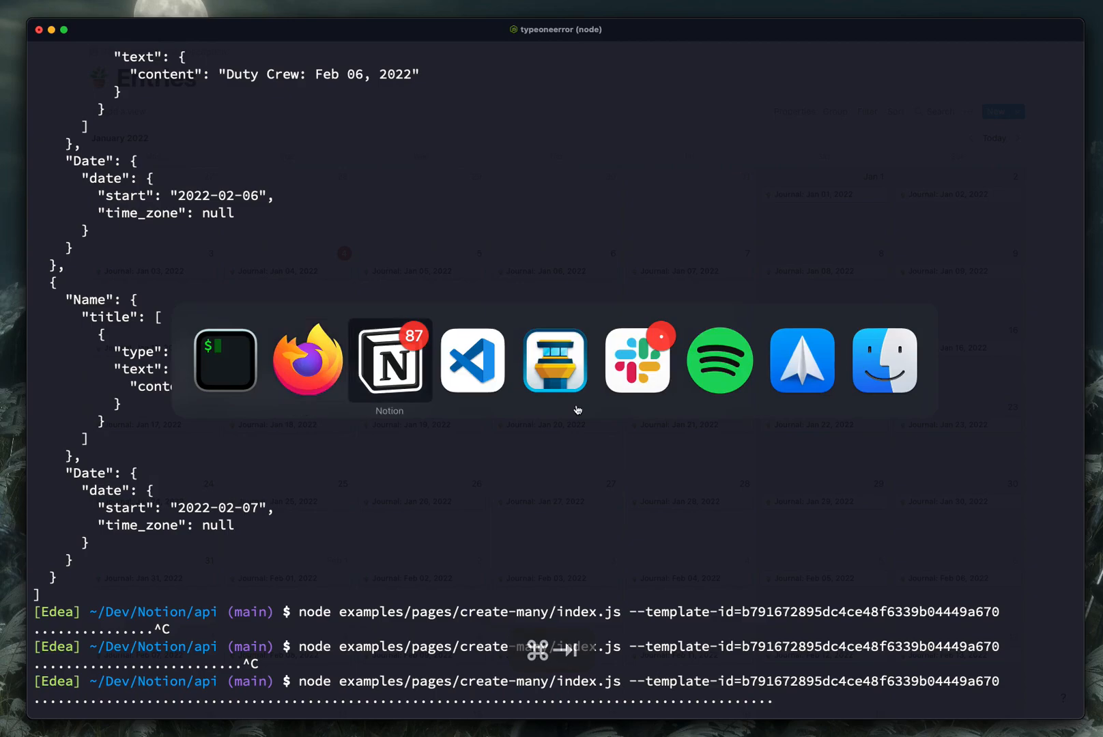
Step: Scroll the Entries calendar to watch Journal pages fill in through Apr 14, 2022
click(389, 361)
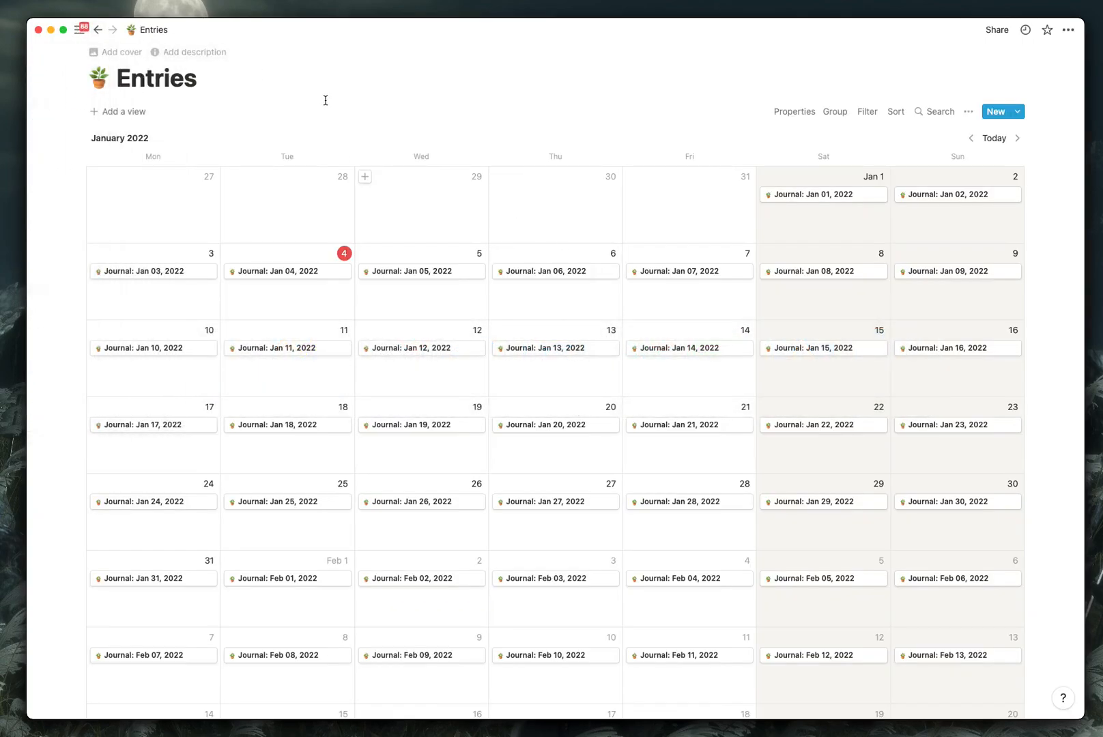
scroll(down, 3)
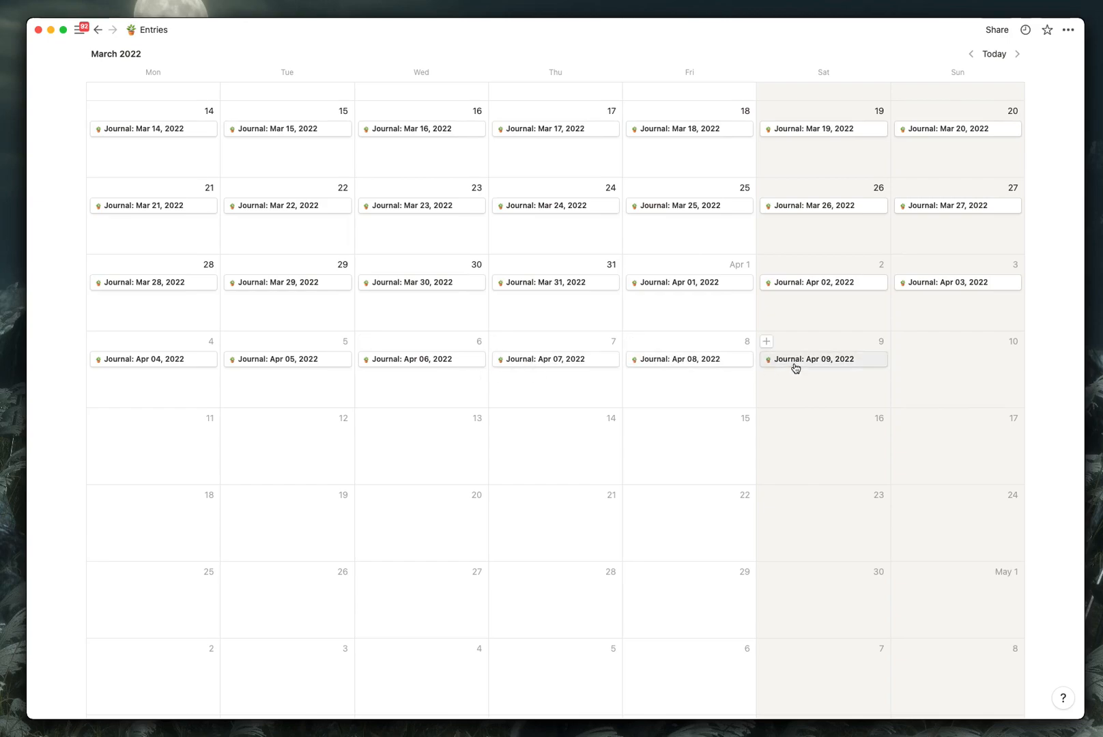
click(813, 359)
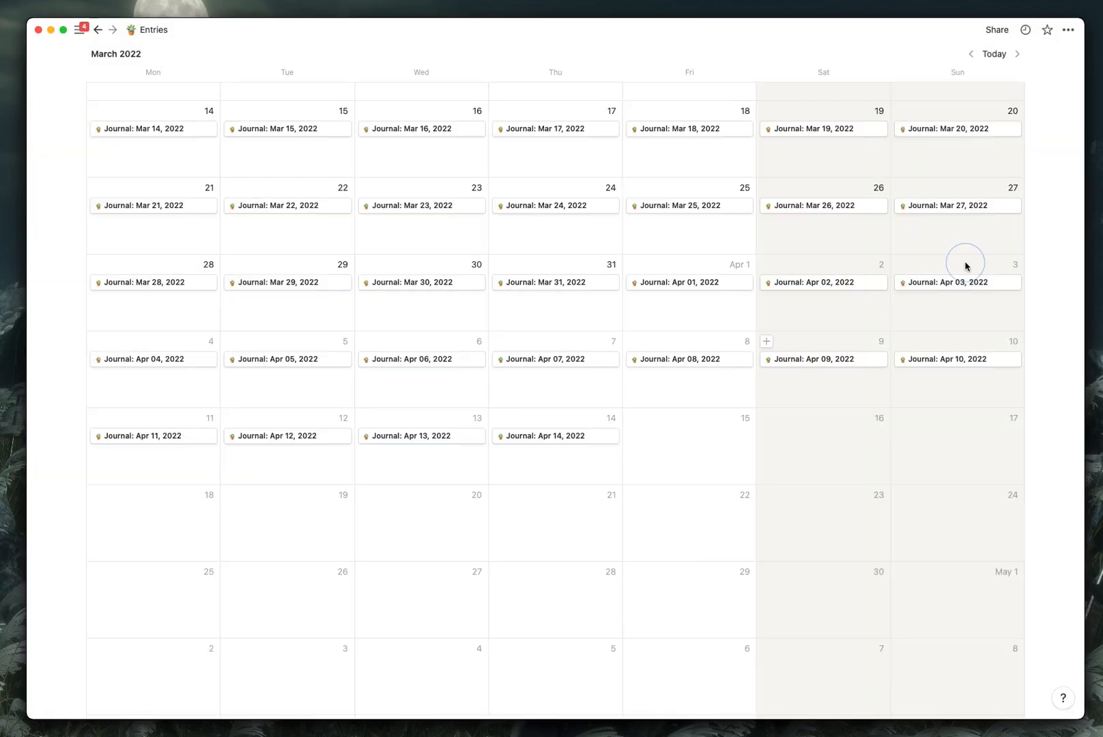
Step: Review the Entries page templates from the New dropdown, then continue to April in the calendar
click(1015, 110)
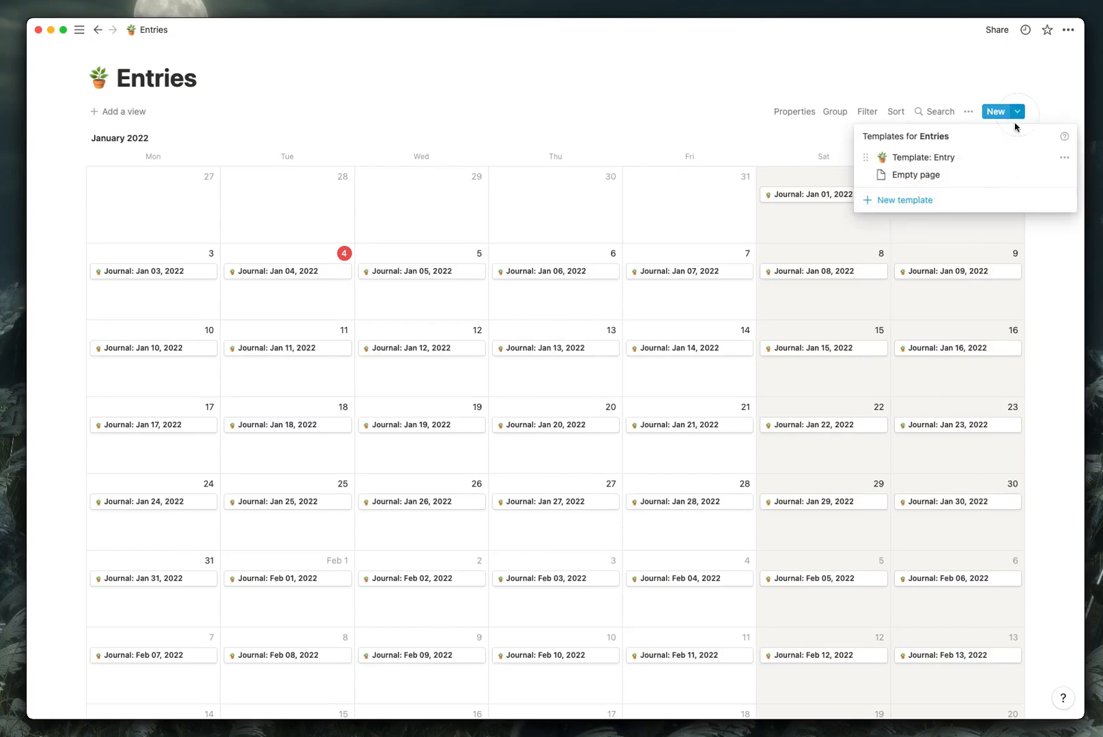
click(1063, 157)
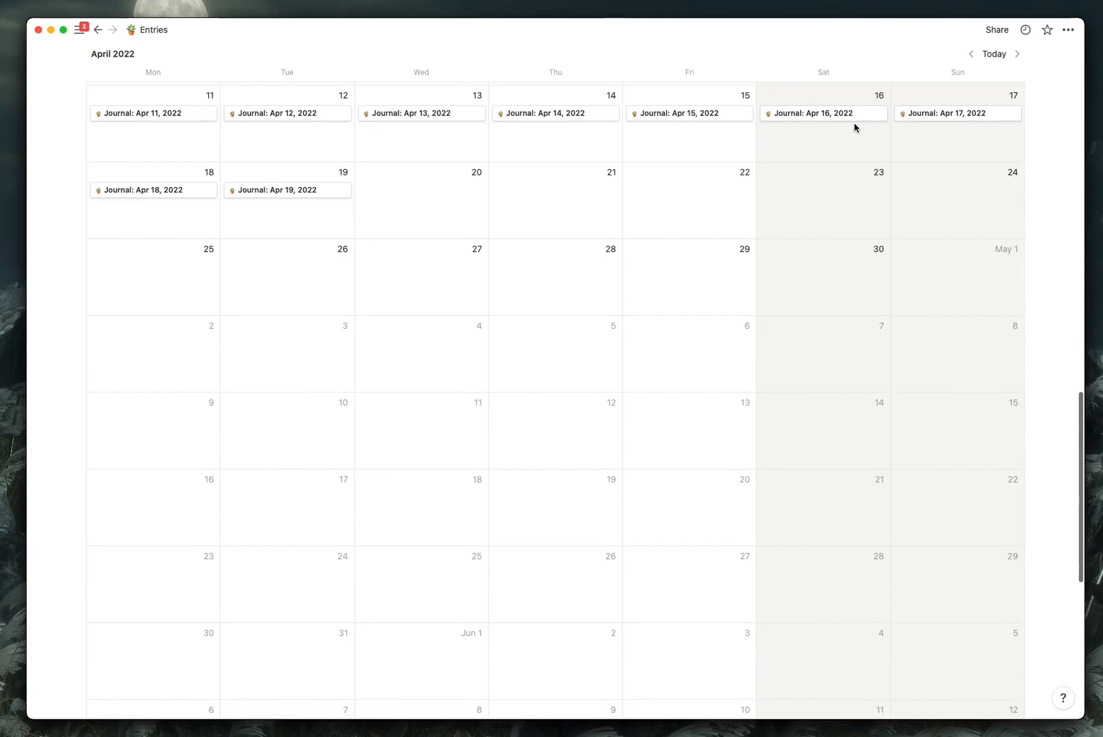
click(420, 189)
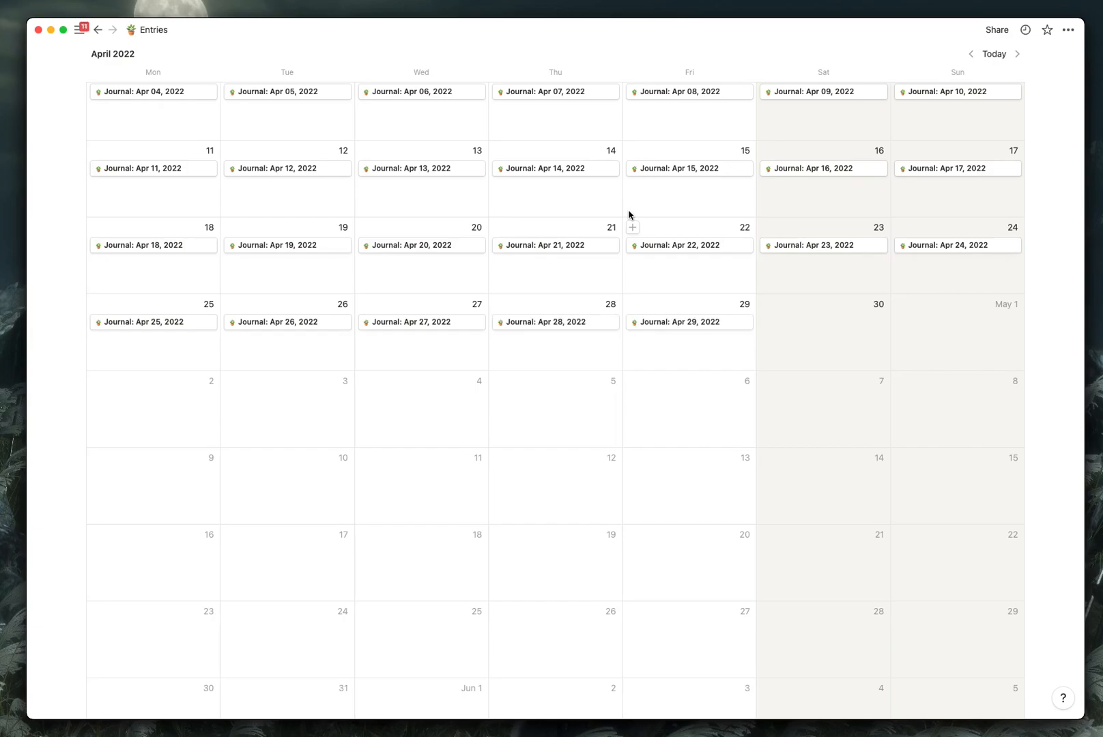
key(cmd+tab)
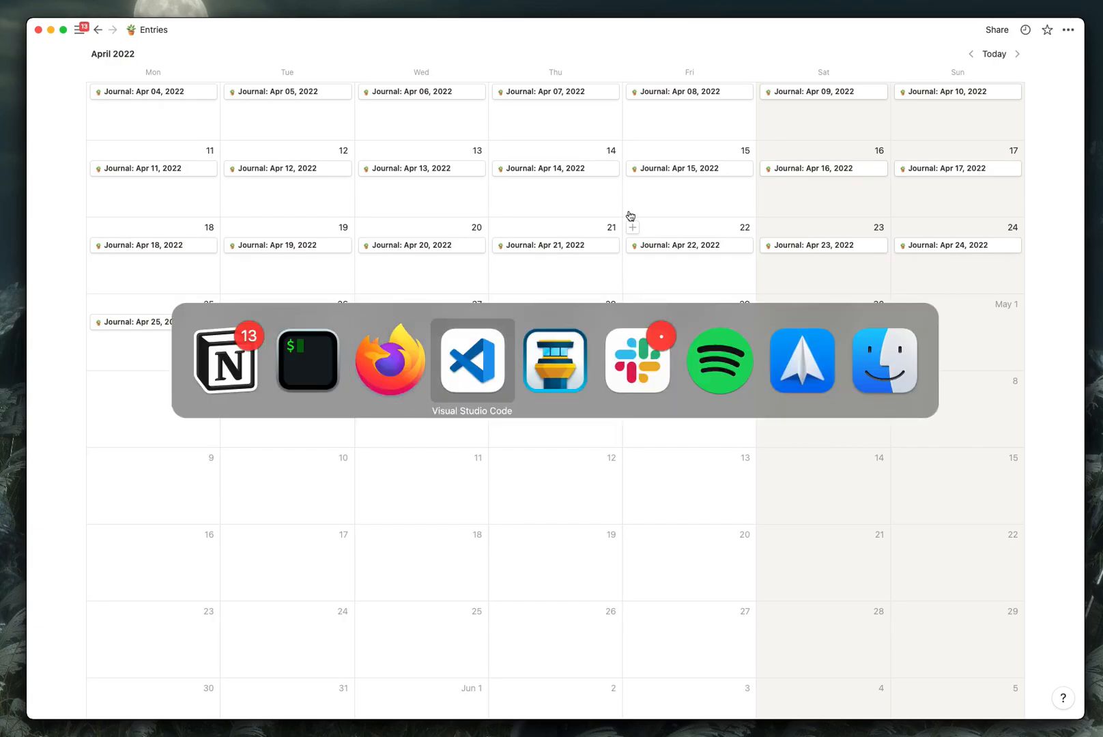
click(472, 361)
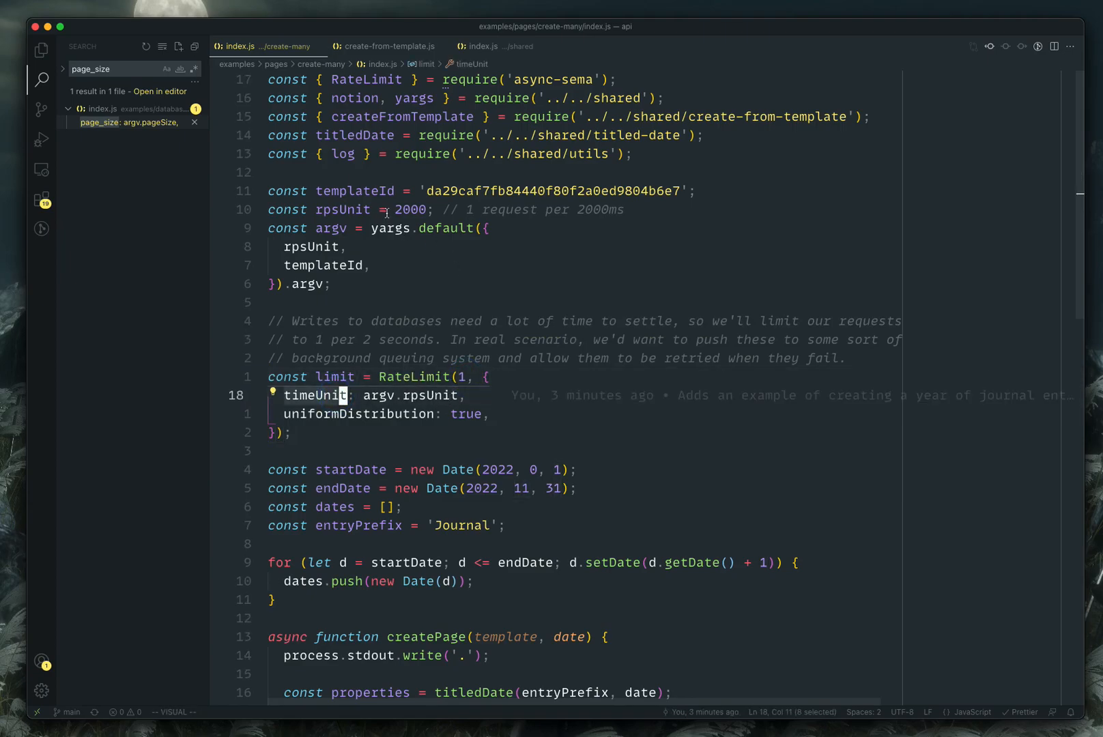
double_click(389, 228)
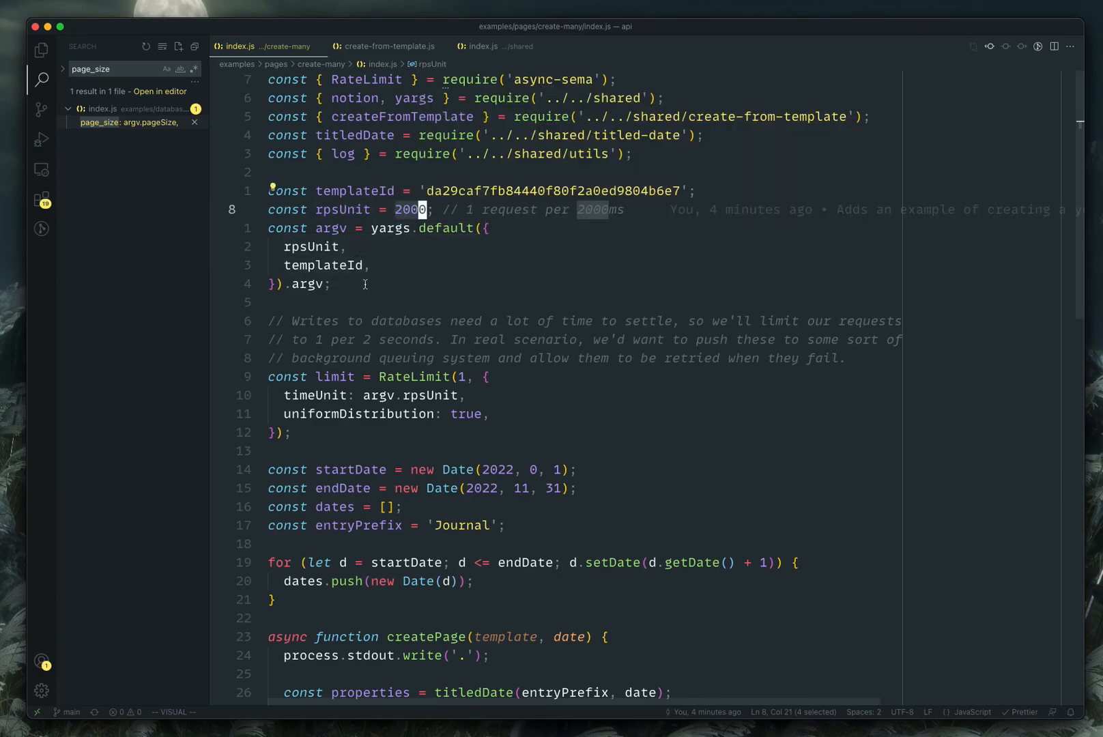
scroll(down, 3)
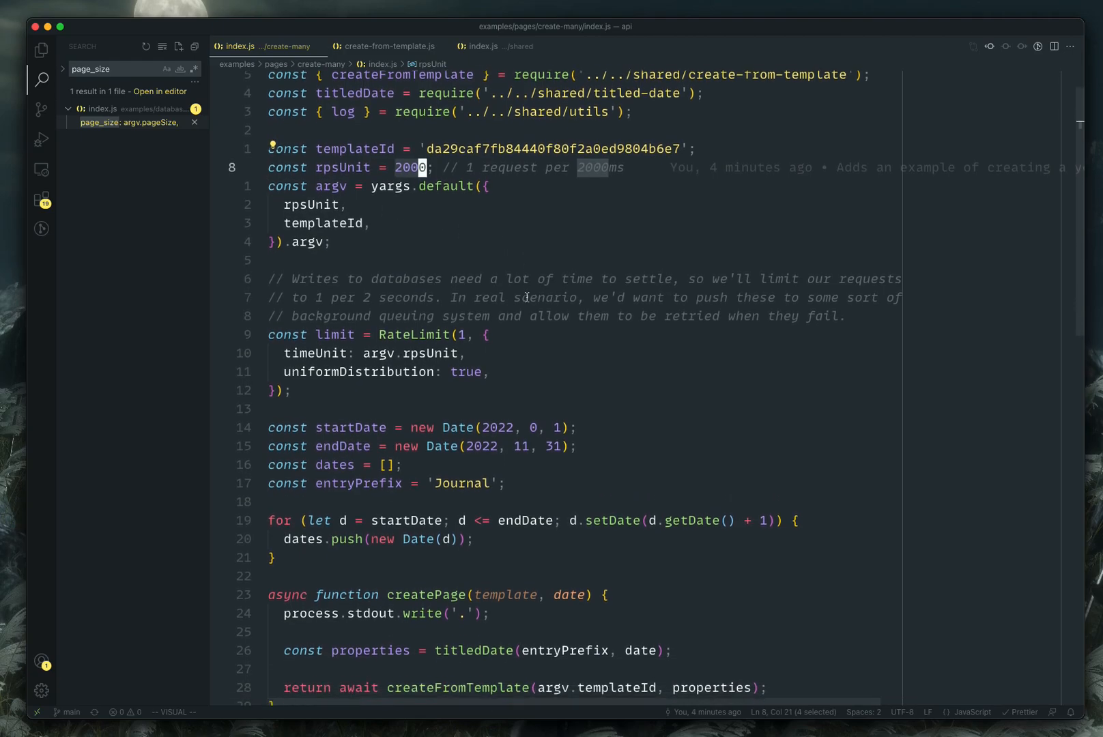
scroll(down, 3)
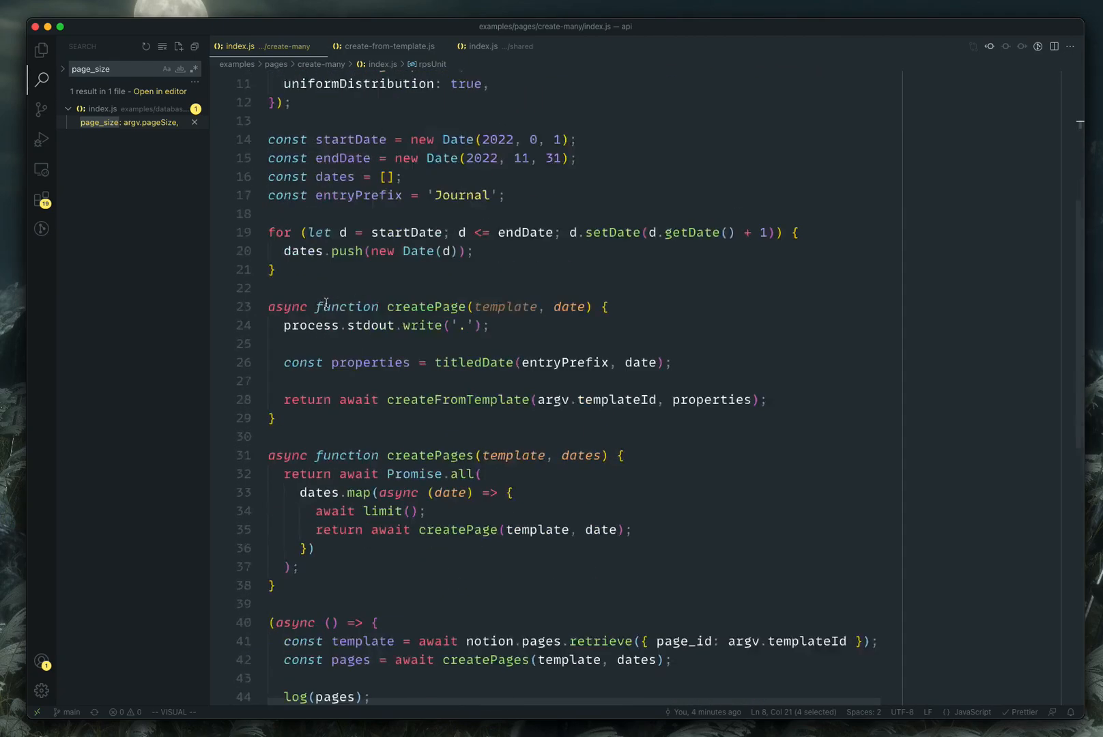
scroll(down, 3)
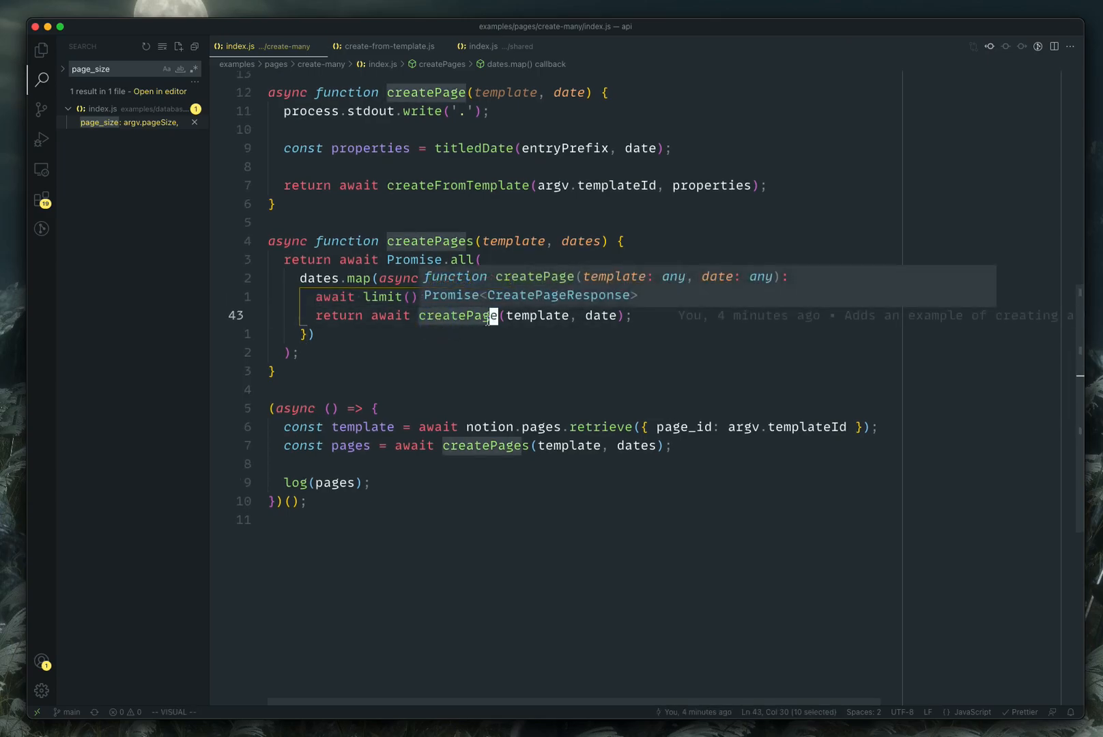
Step: Scroll through index.js and the titled-date helper that builds Journal titles and dates
scroll(down, 3)
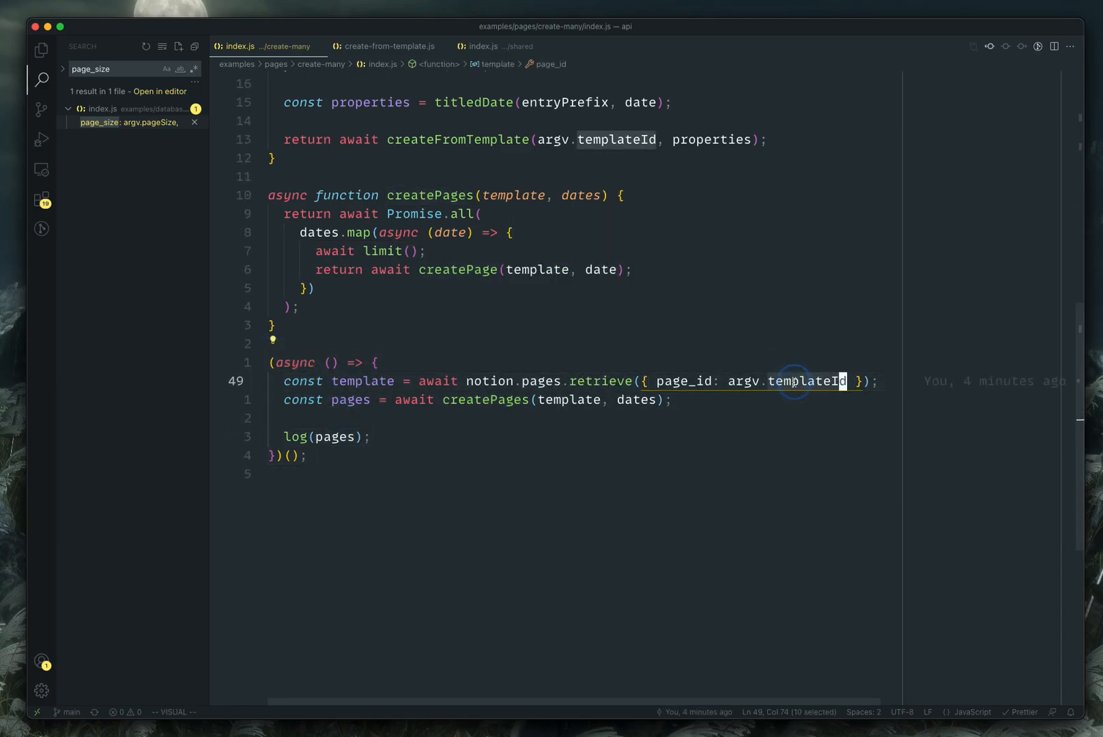
mouse_move(602, 381)
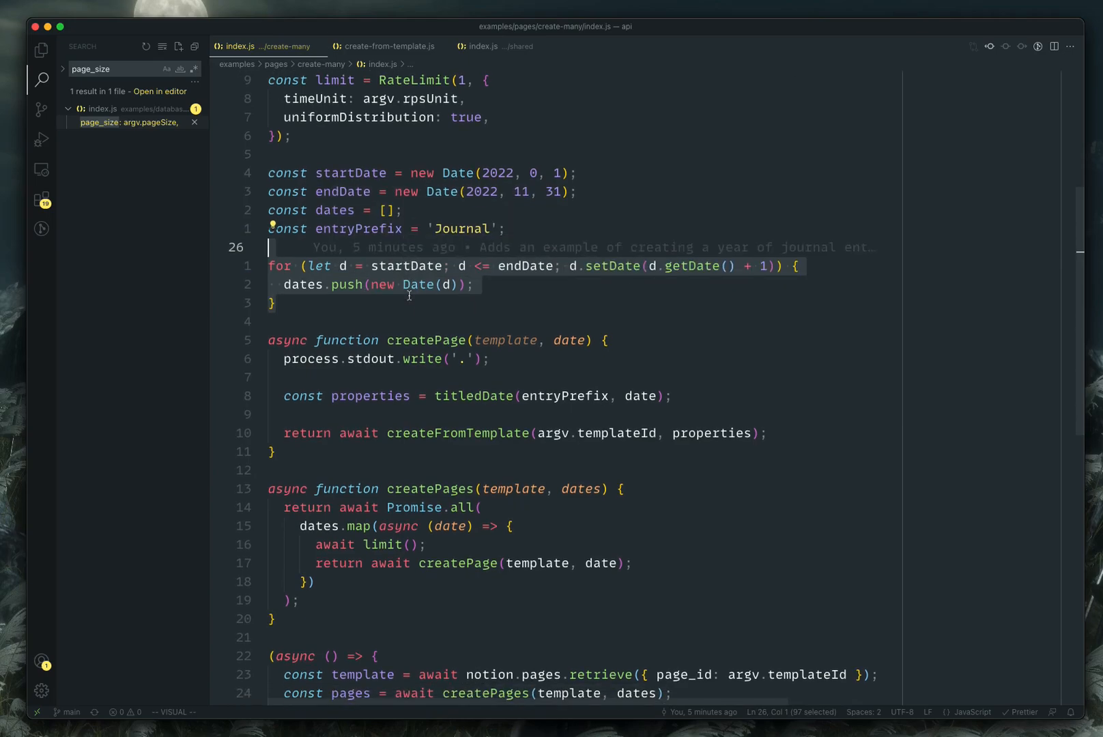
scroll(down, 3)
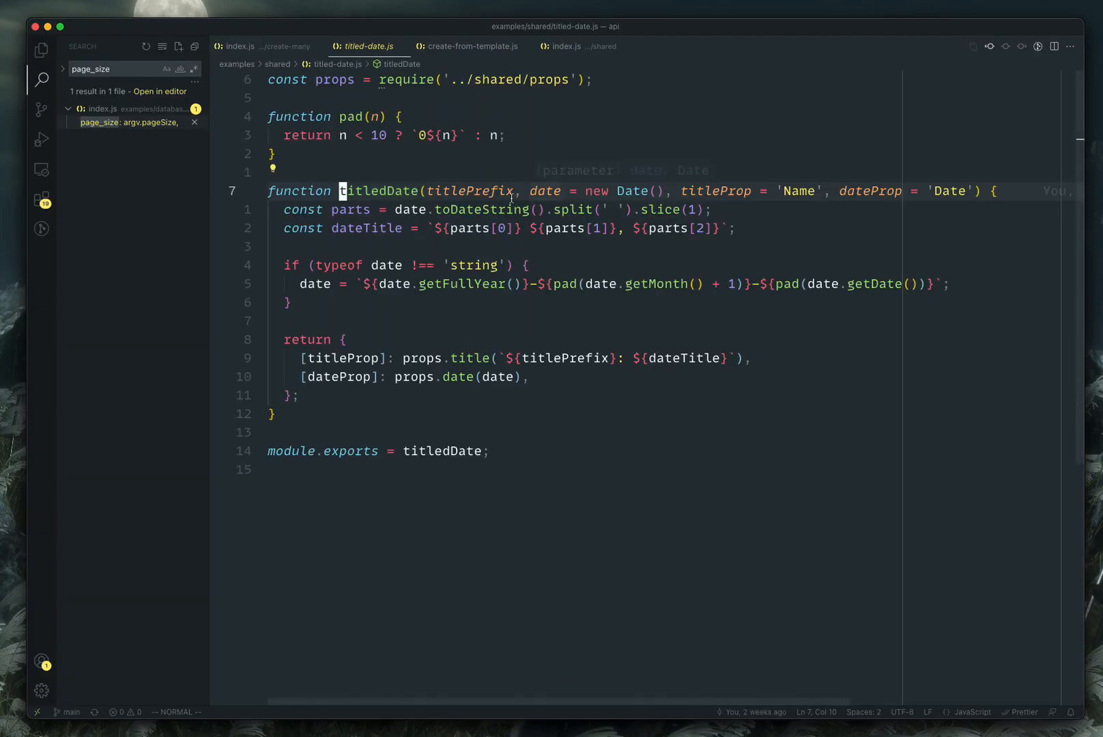
mouse_move(683, 197)
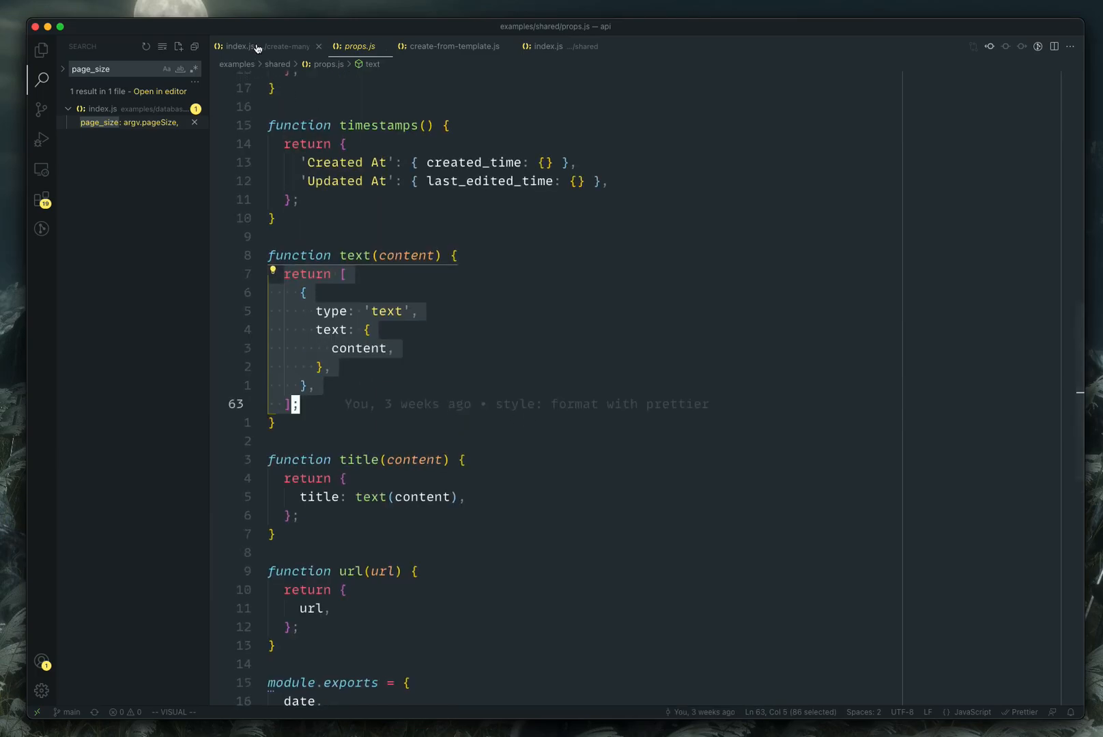
Step: Return to examples/pages/create-many/index.js with its date loop and createPage function
click(267, 47)
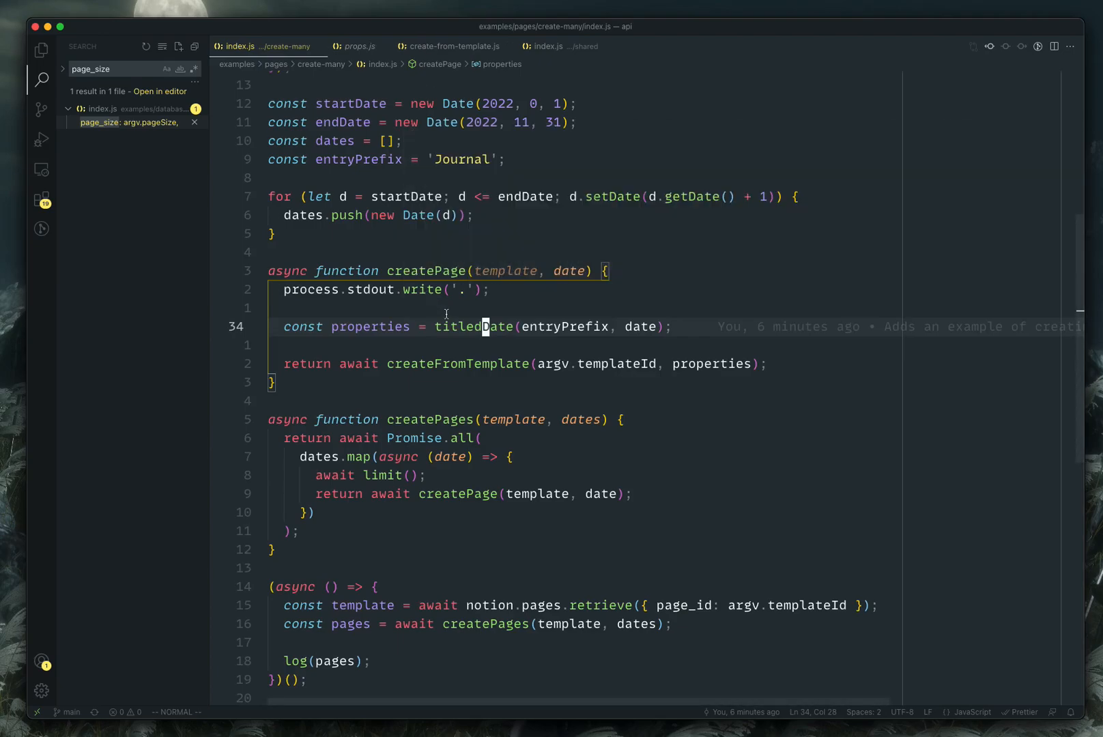
mouse_move(482, 327)
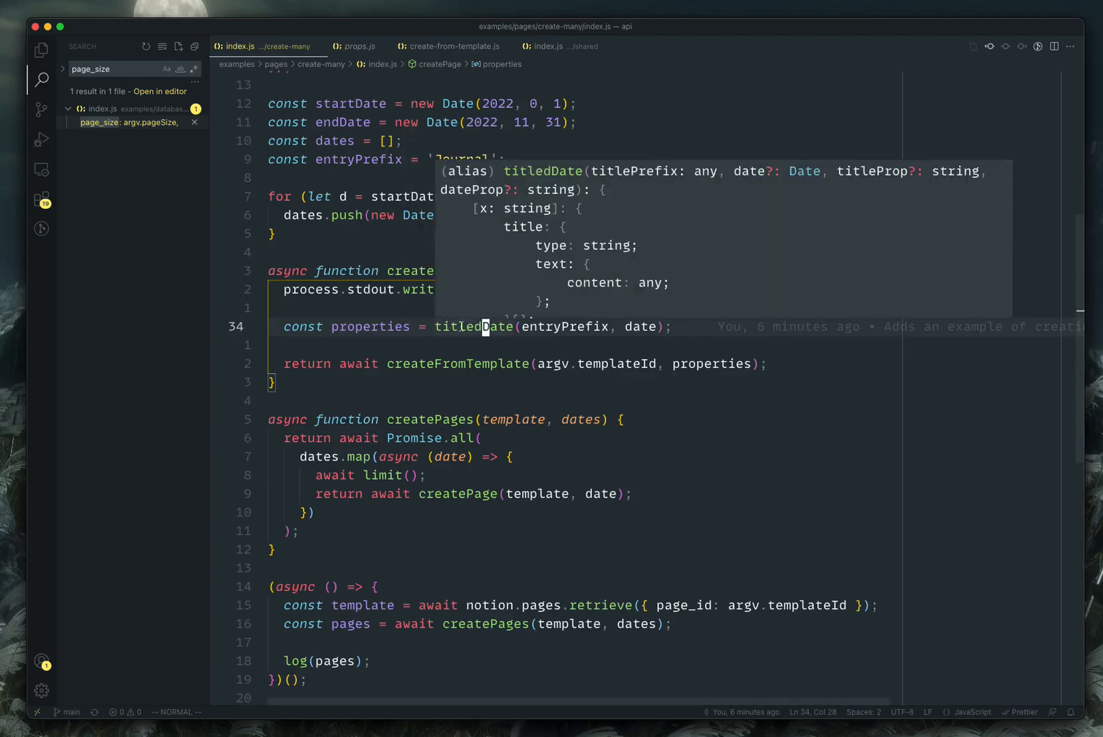
mouse_move(472, 344)
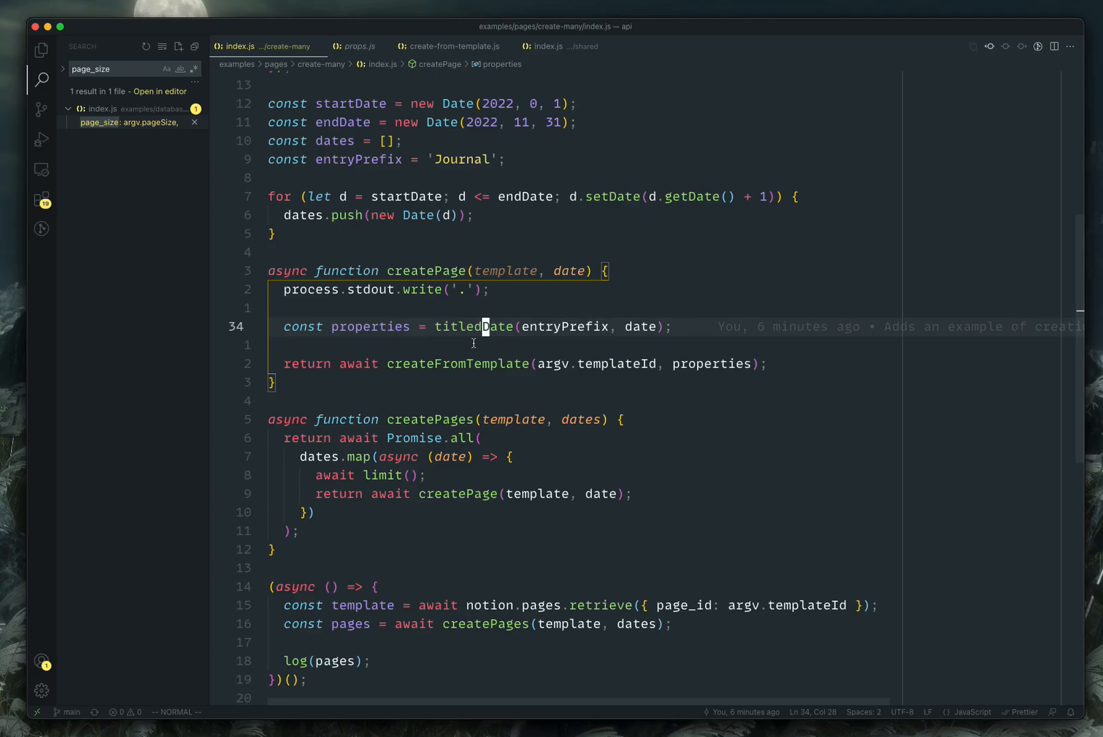
key(cmd+tab)
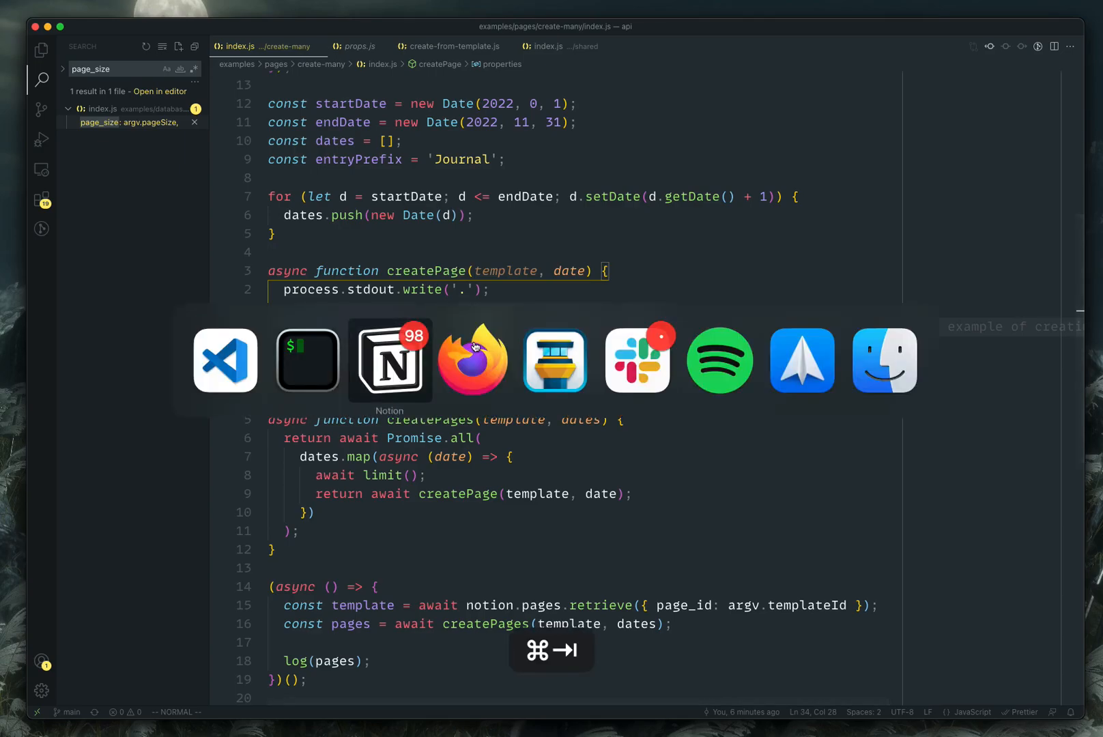
click(389, 360)
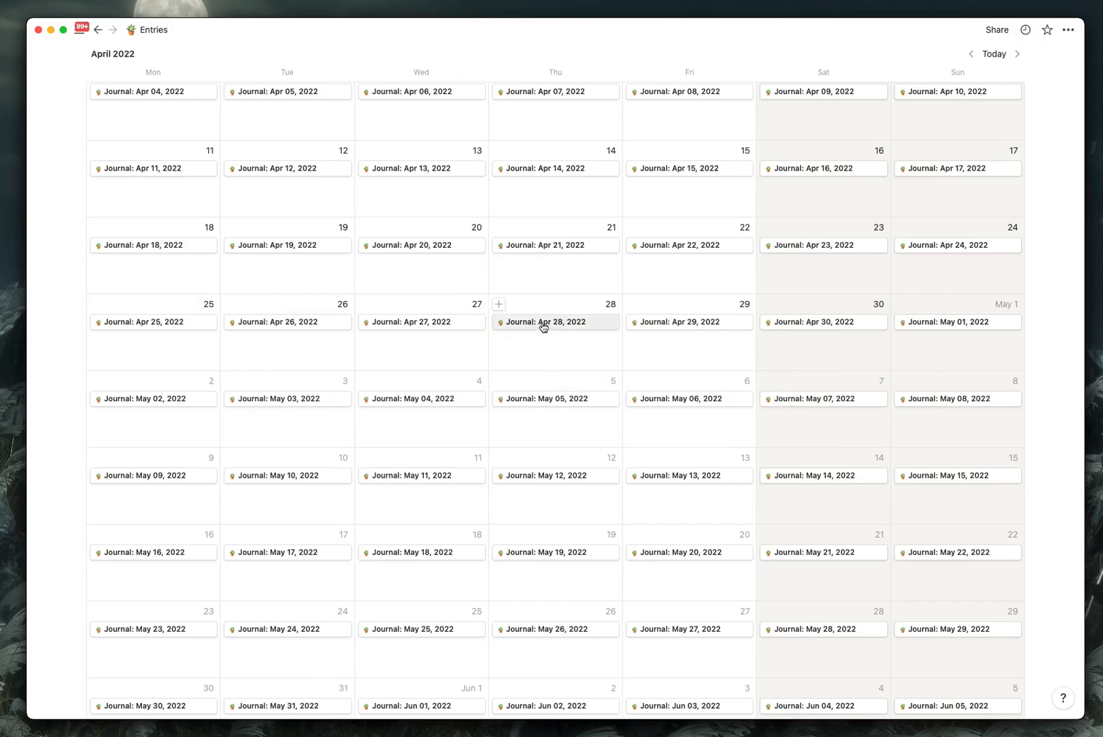
mouse_move(597, 328)
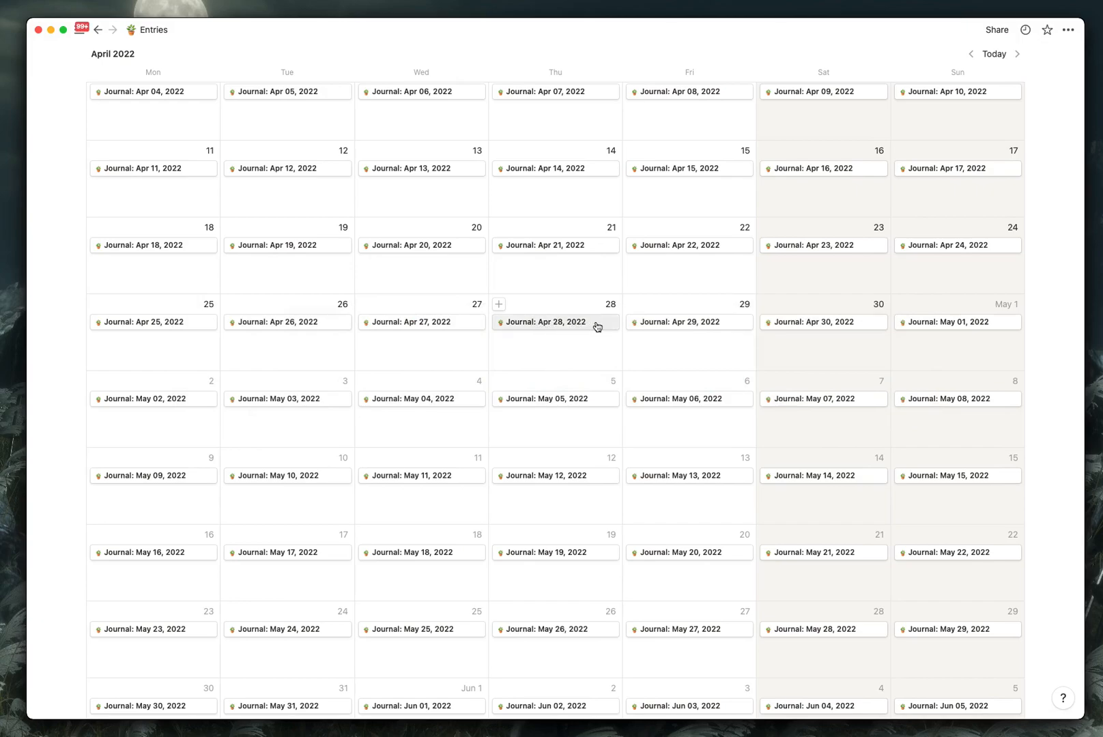
click(544, 322)
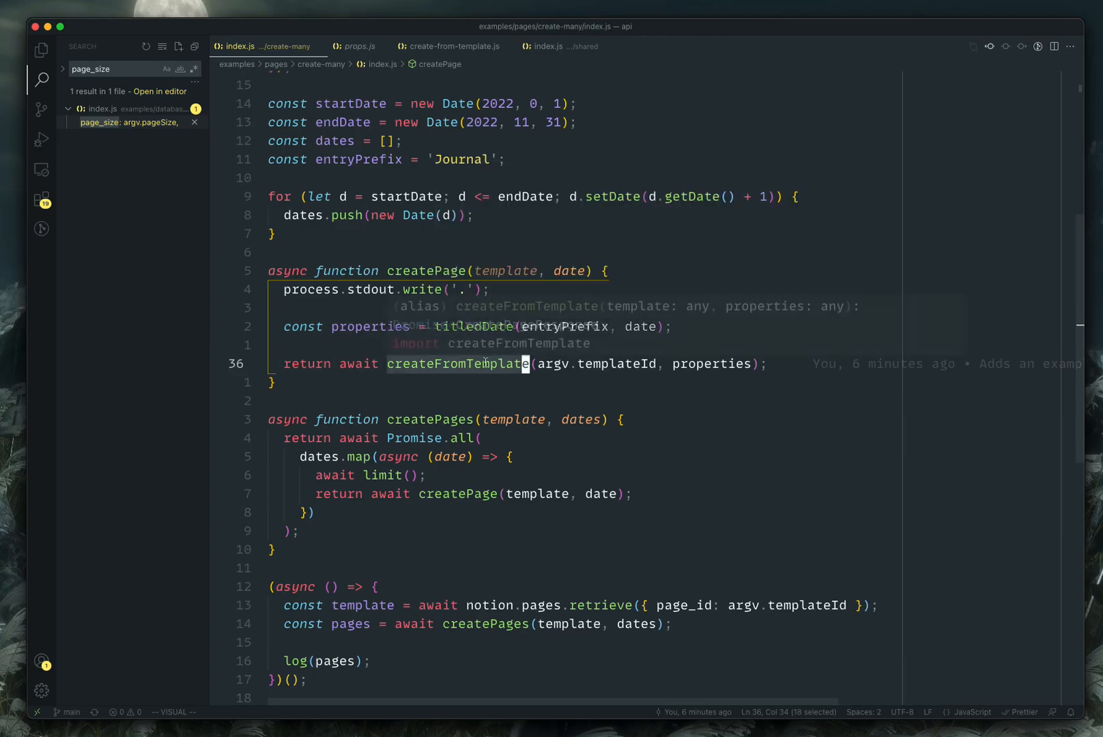
Step: Jump to the createFromTemplate definition and scroll through the getTemplateProperties filter logic
key(cmd)
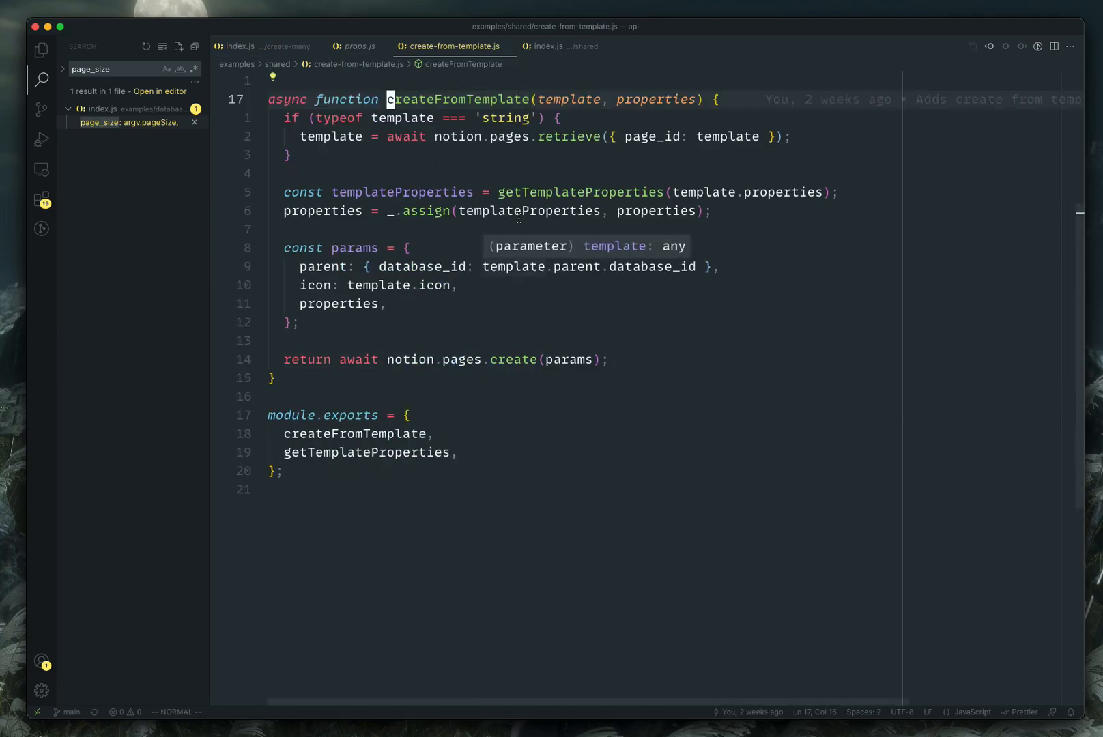
mouse_move(455, 128)
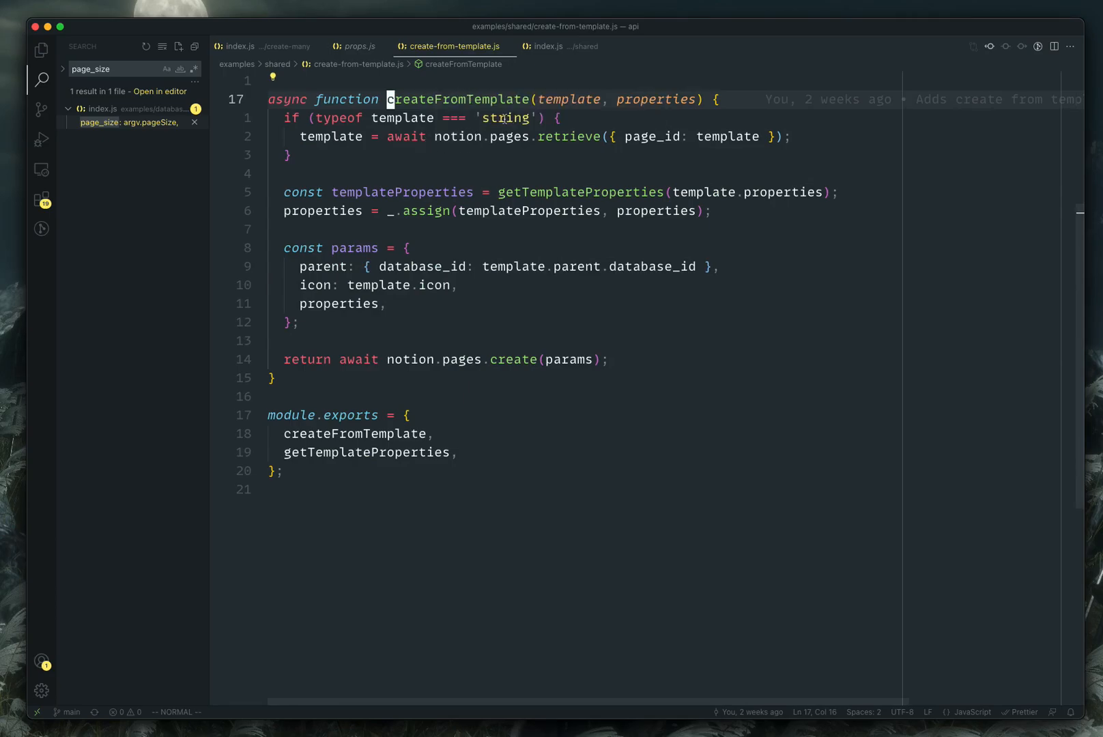
mouse_move(725, 137)
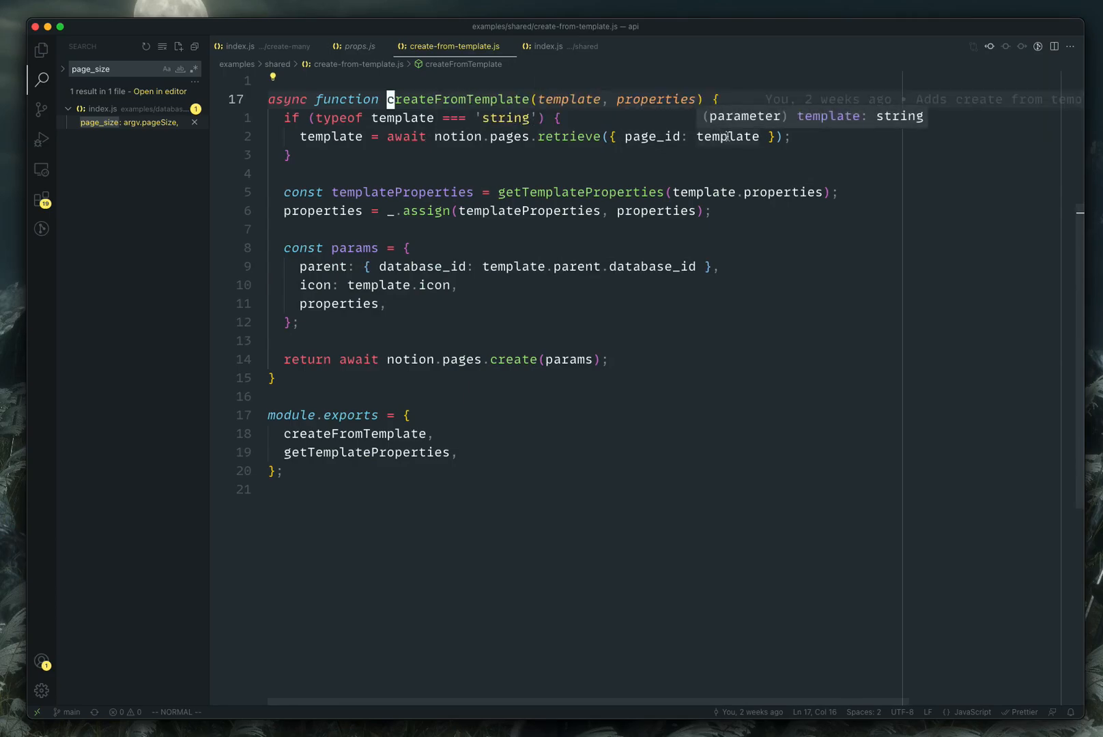
mouse_move(510, 187)
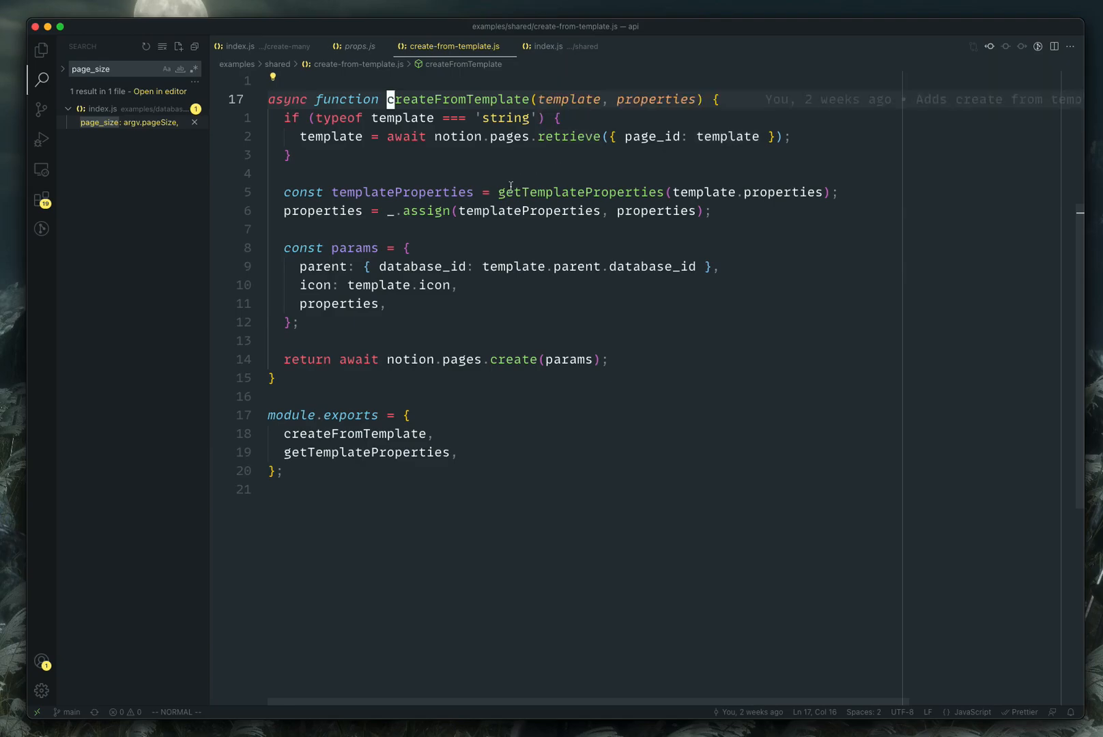
mouse_move(556, 193)
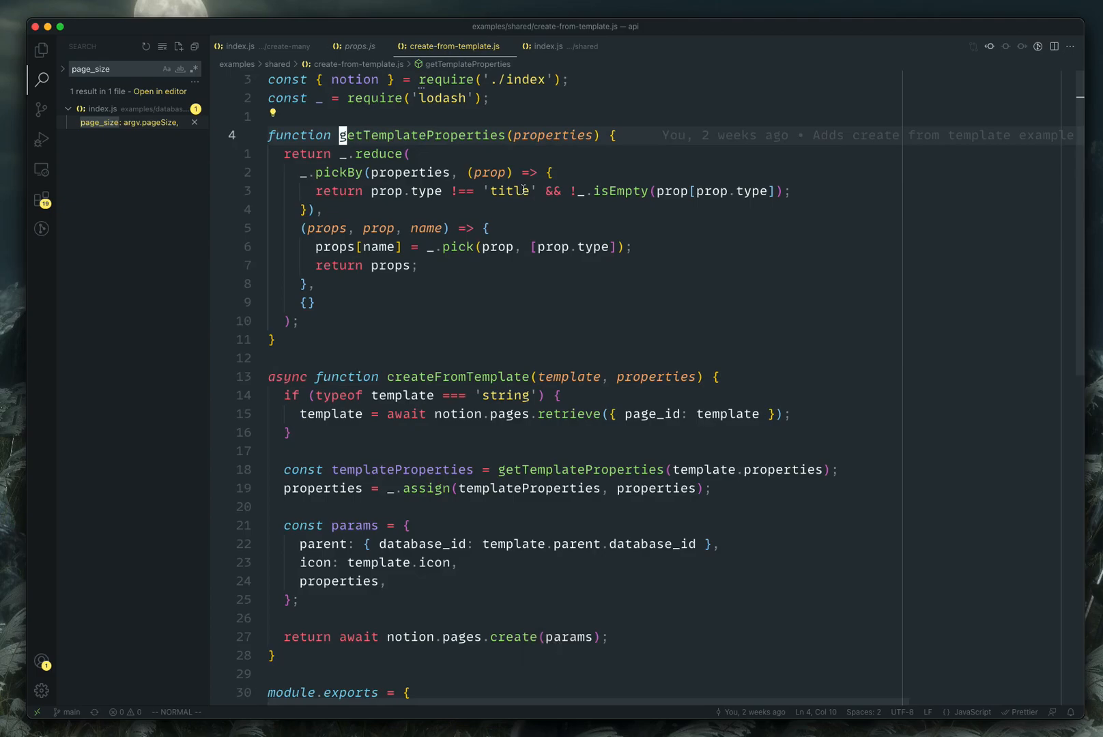
scroll(down, 3)
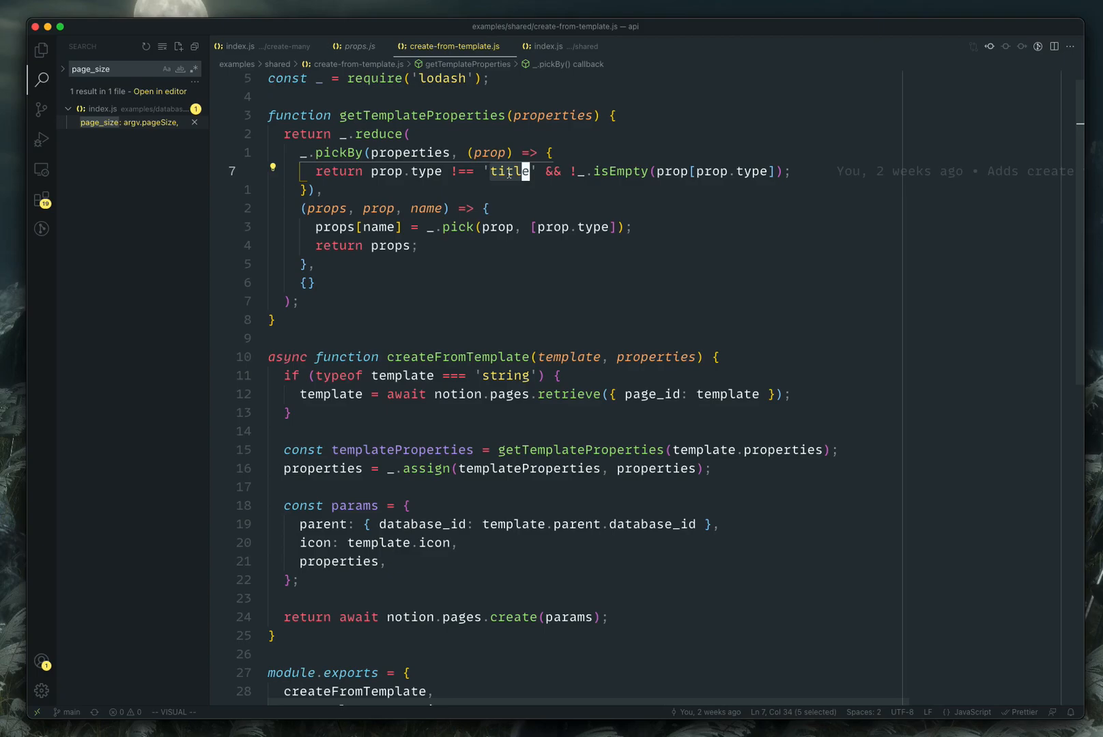
mouse_move(456, 226)
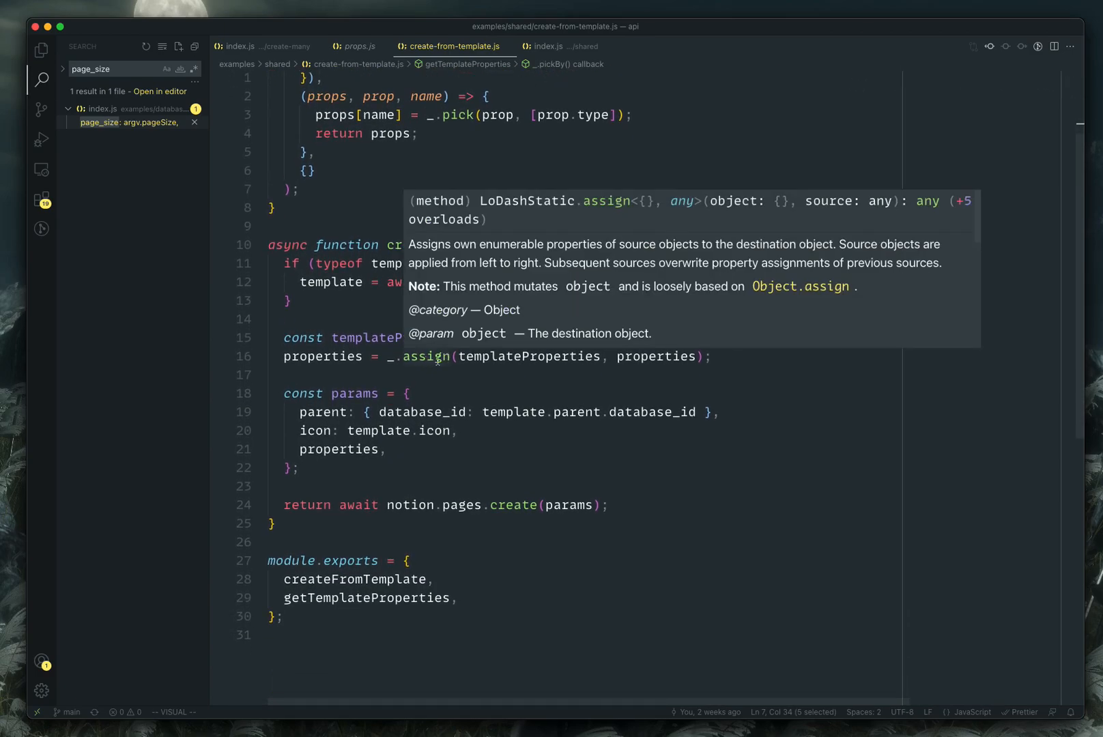
mouse_move(656, 246)
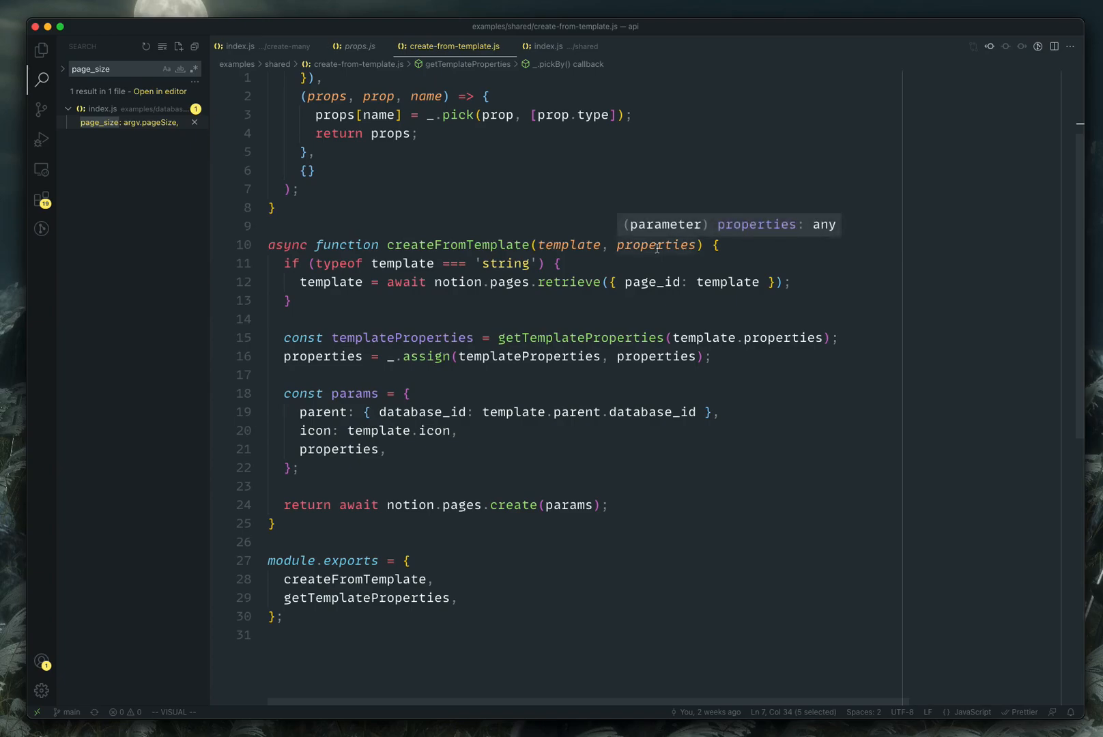
mouse_move(386, 412)
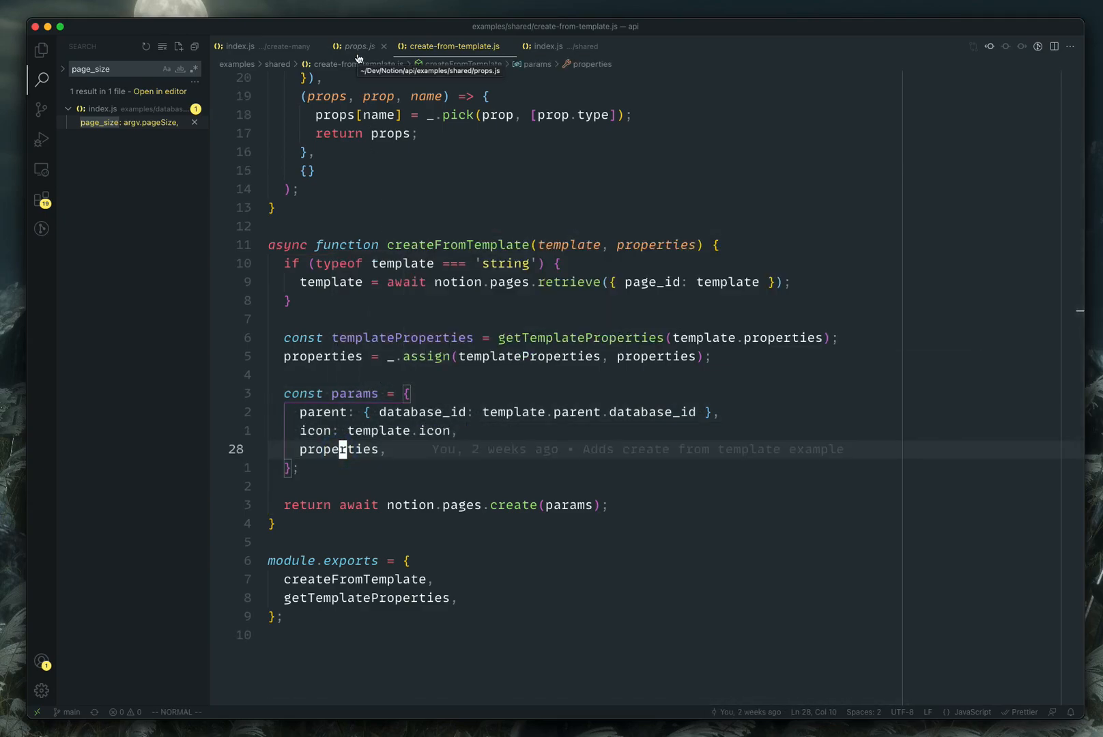
Step: Go back to the create-many index.js where createPage calls createFromTemplate
click(263, 46)
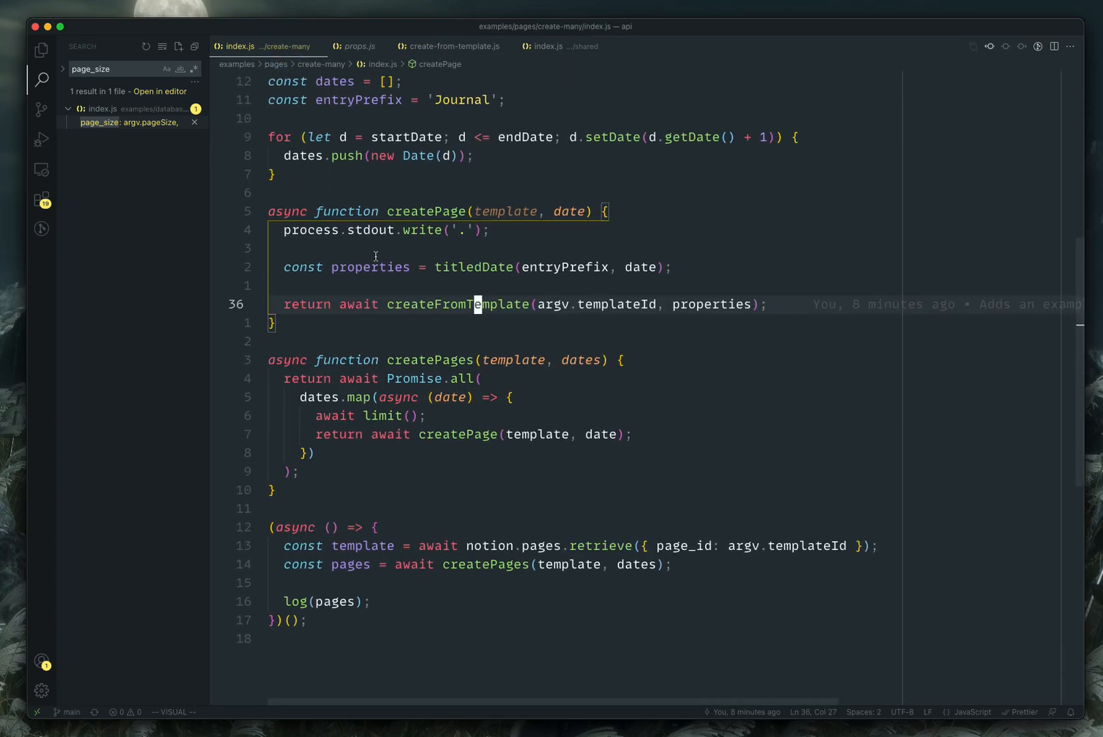
scroll(down, 3)
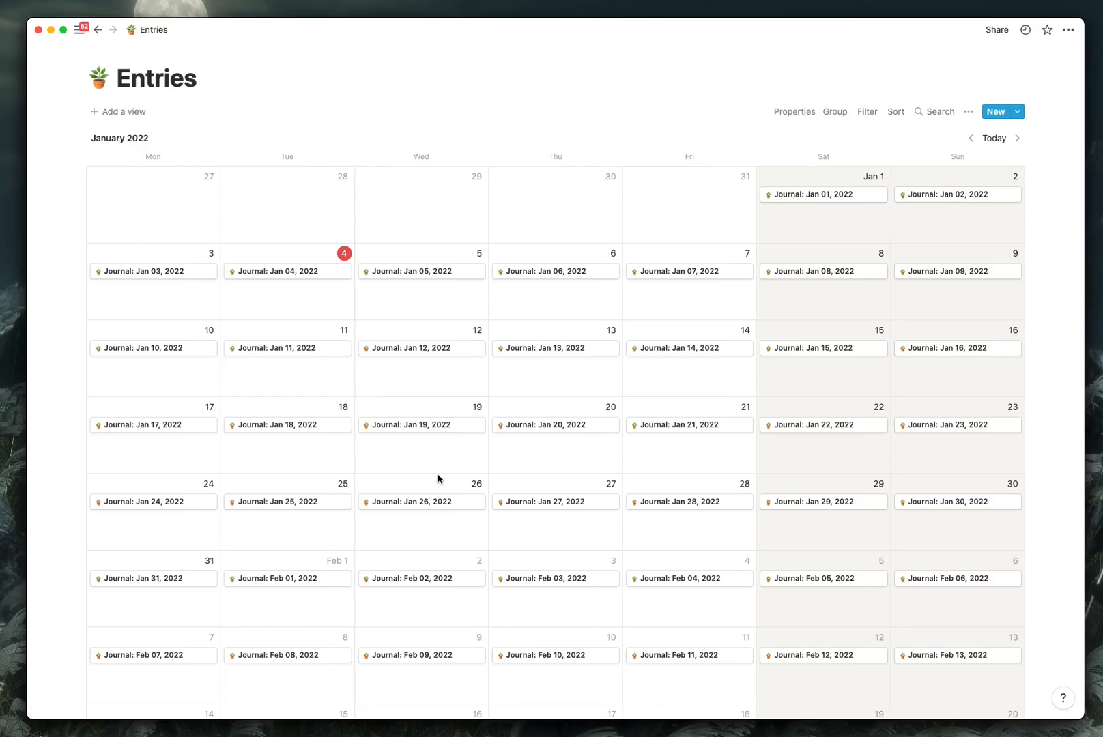
mouse_move(366, 180)
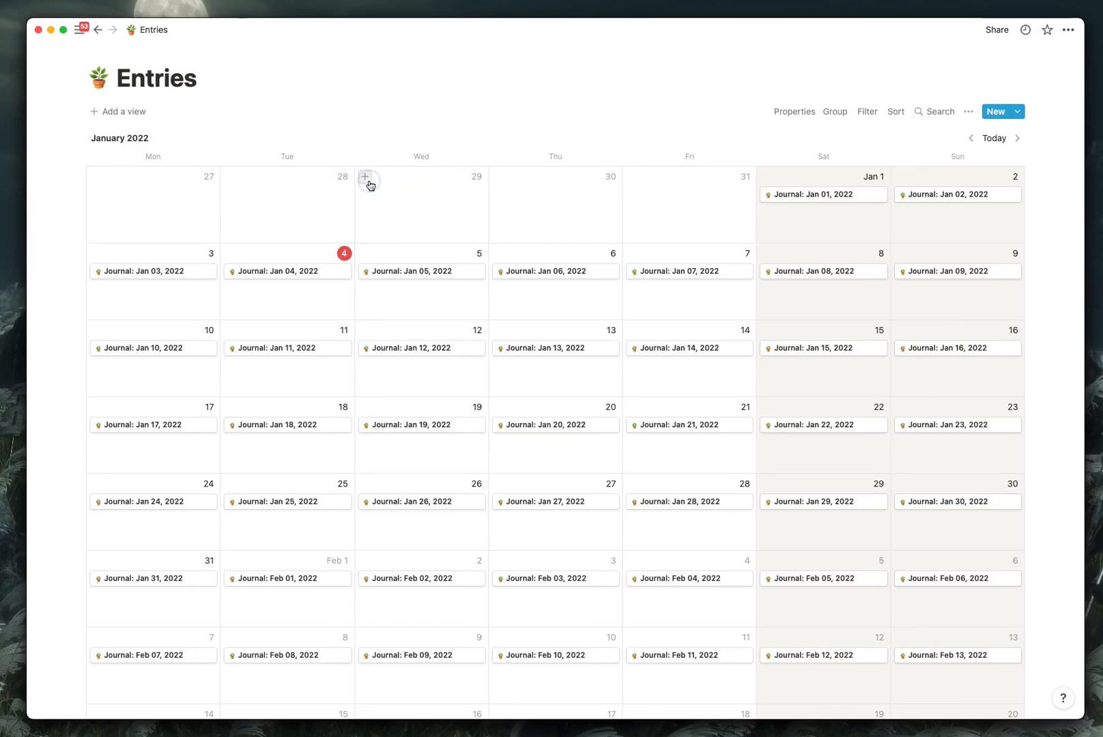
Step: Add an Entries page on December 29 titled 'Journal: Jan 4, 2022' via the ;da text shortcut
click(366, 180)
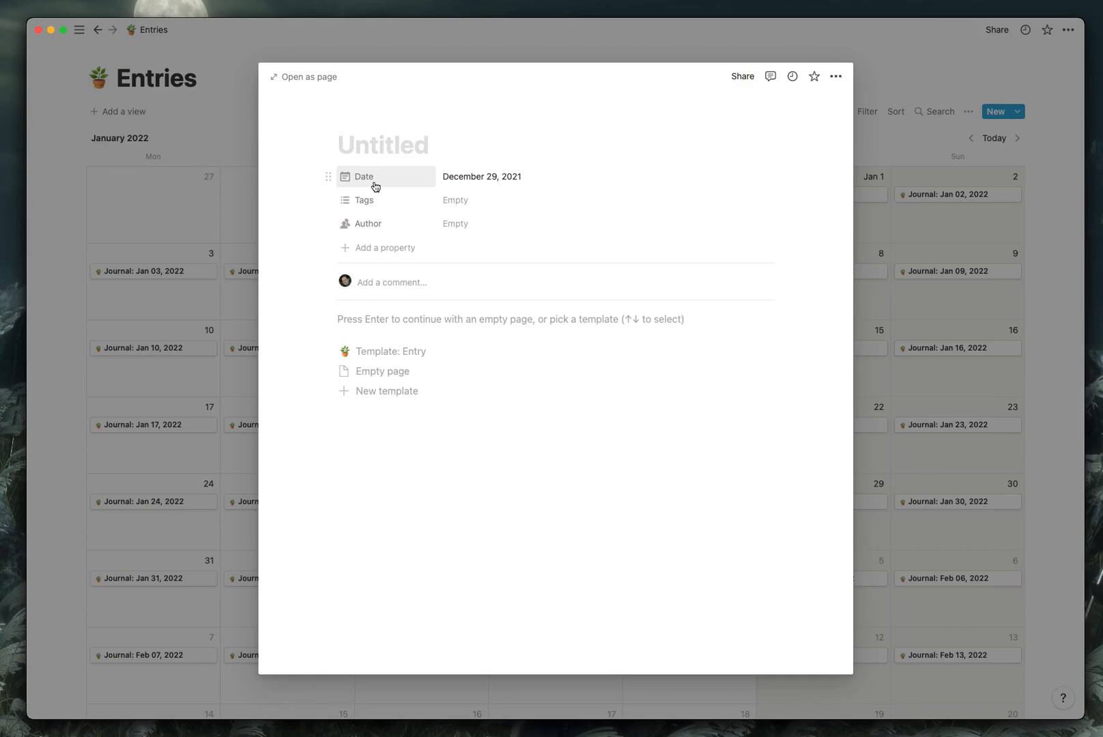
text(;da)
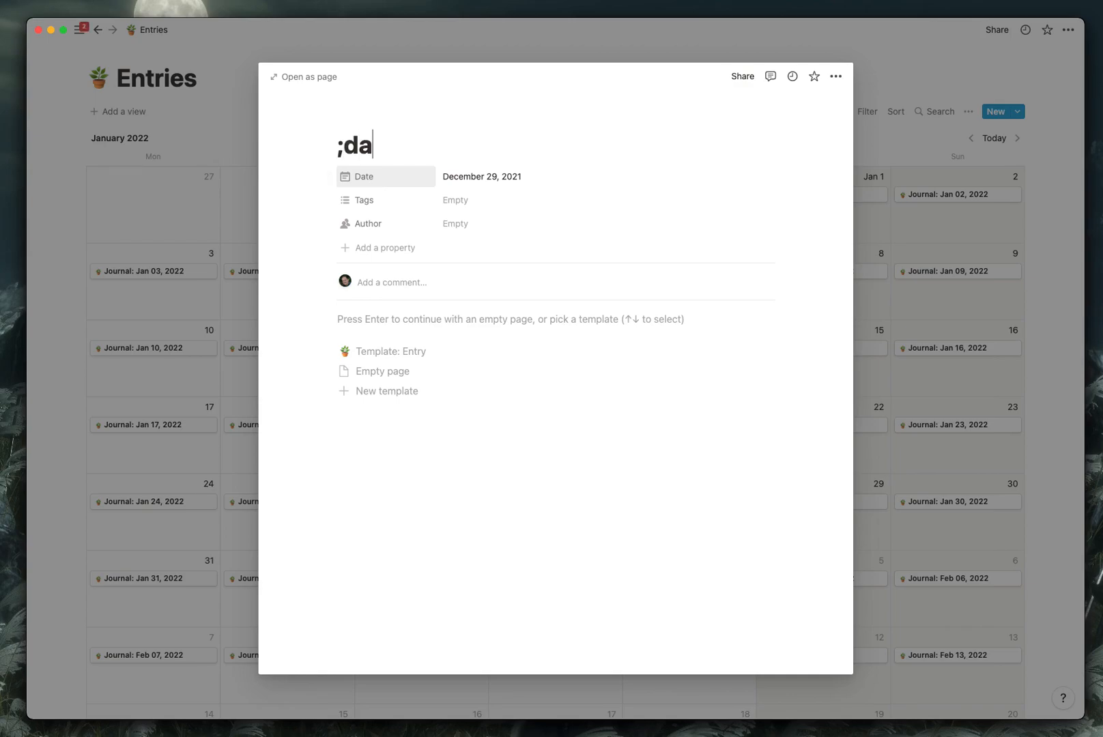
key(cmd+v)
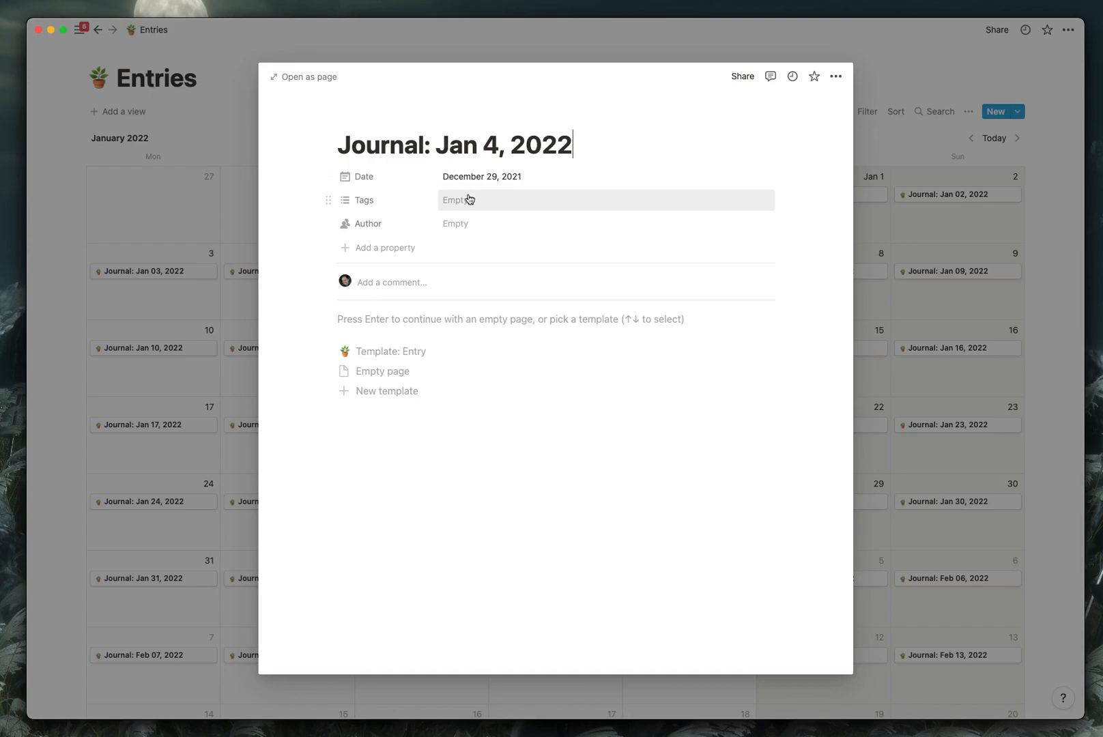
mouse_move(639, 192)
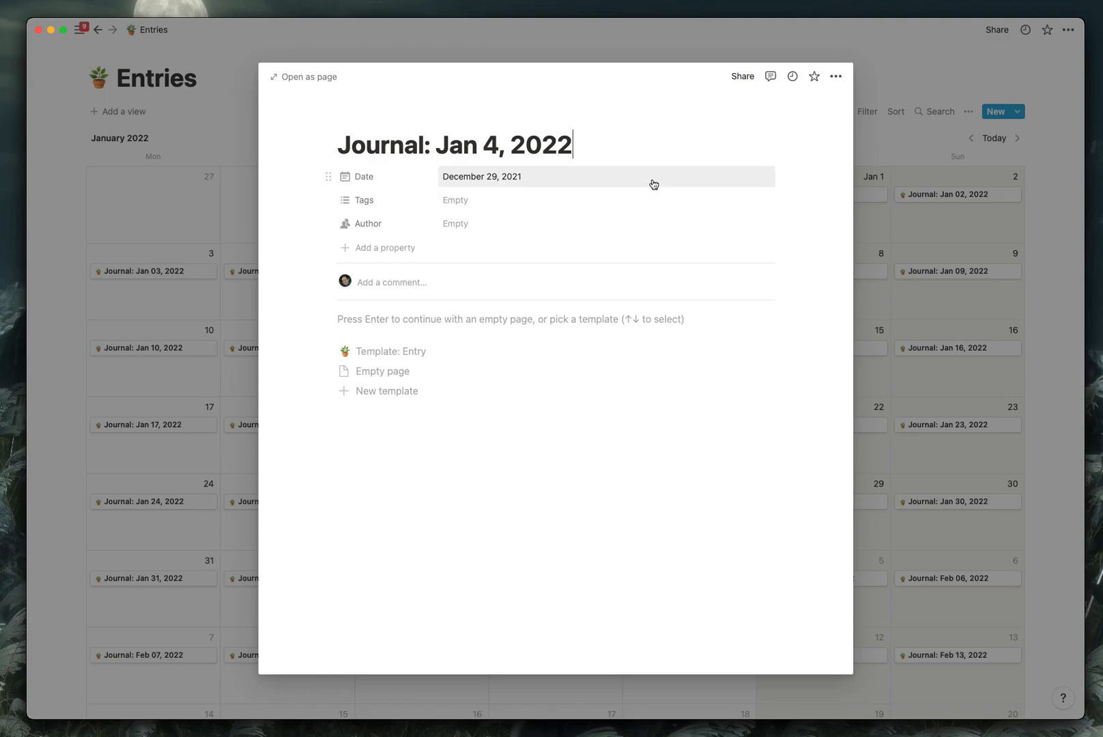
click(836, 76)
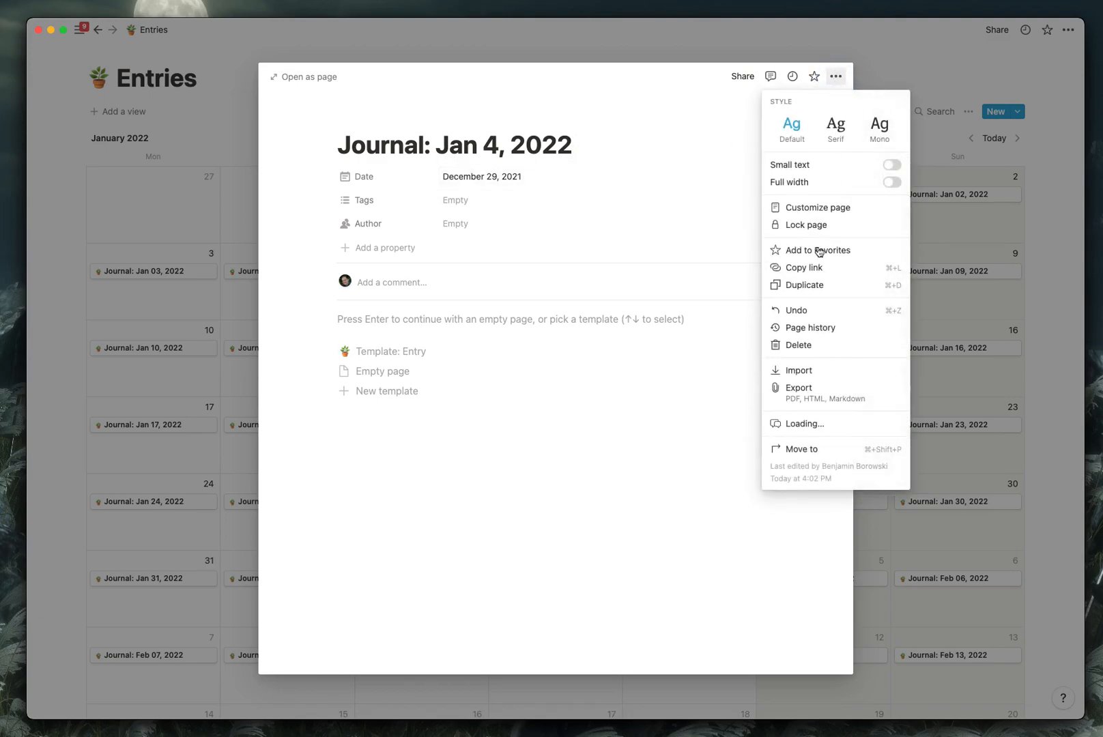